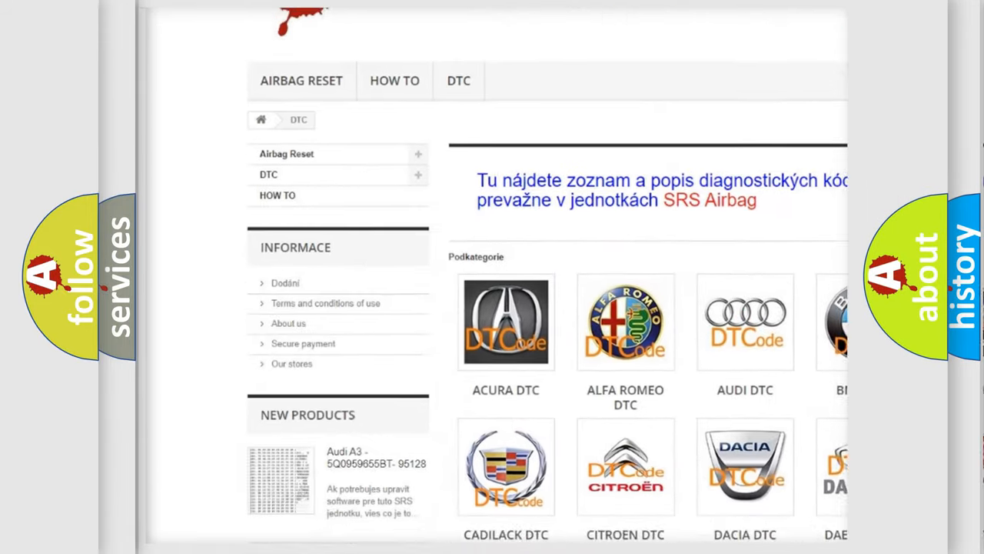
scroll(down, 3)
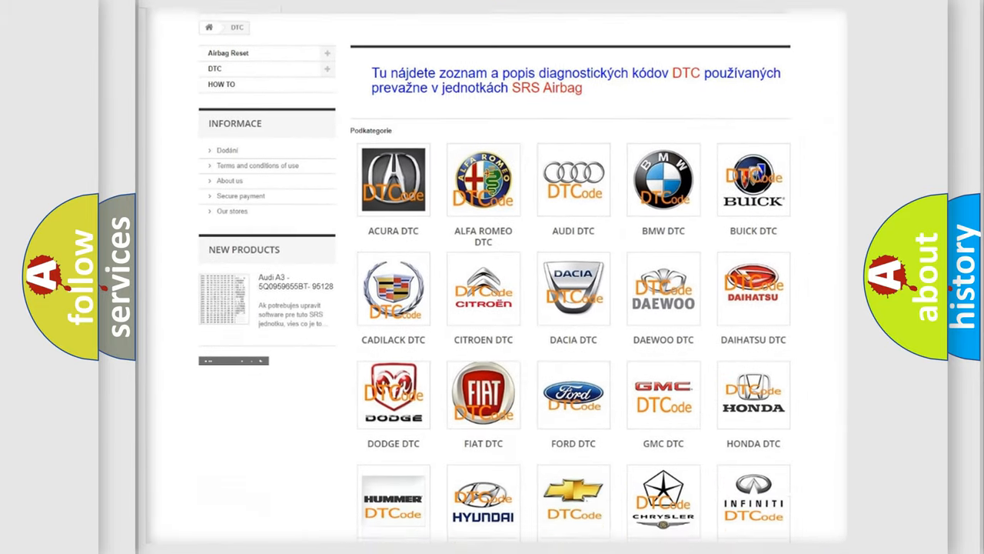
scroll(down, 3)
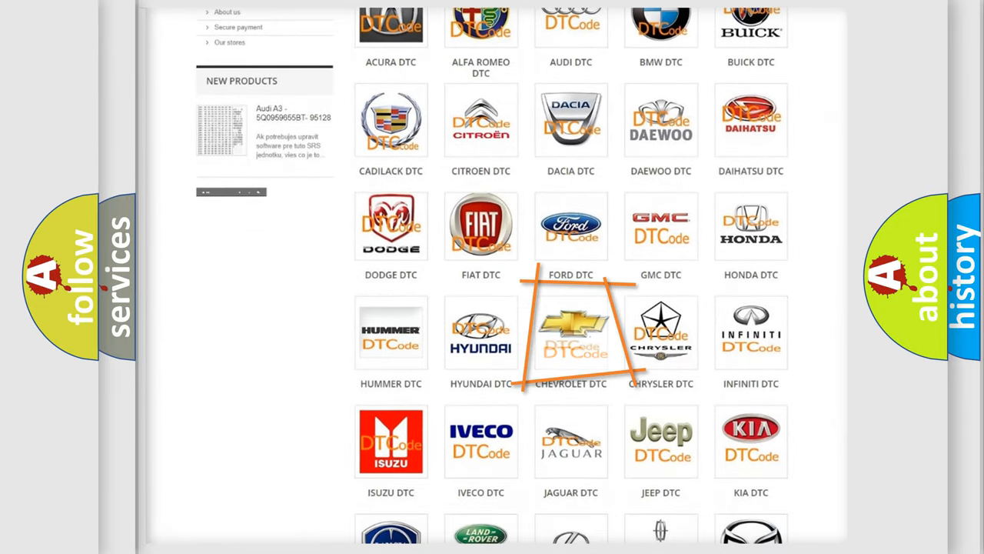